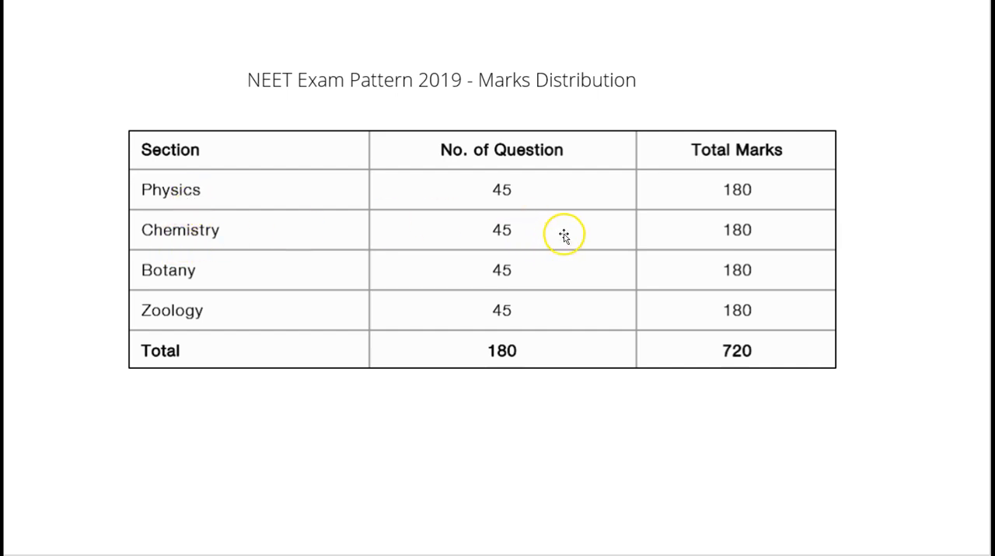
{"action": "mouse_move", "coordinate": [563, 235]}
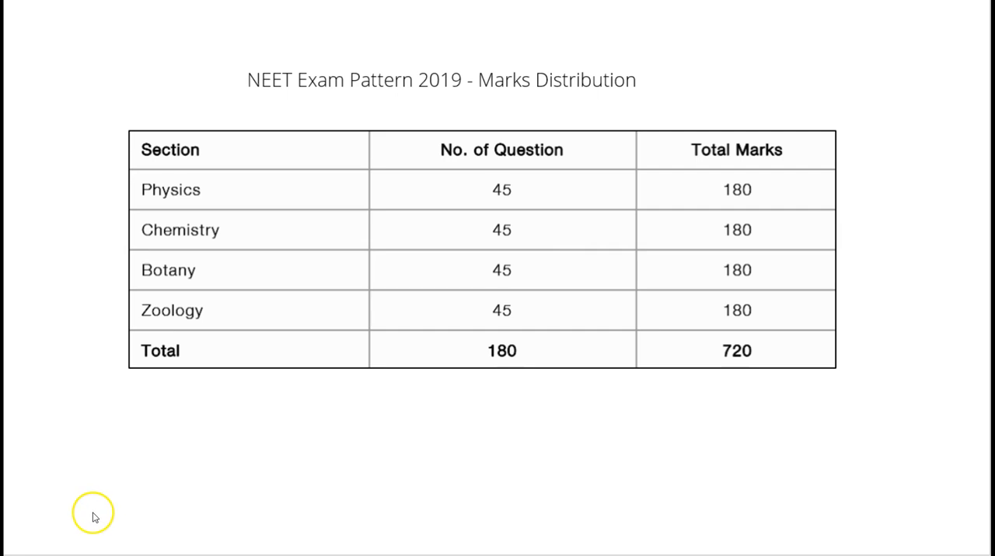
{"action": "mouse_move", "coordinate": [88, 531]}
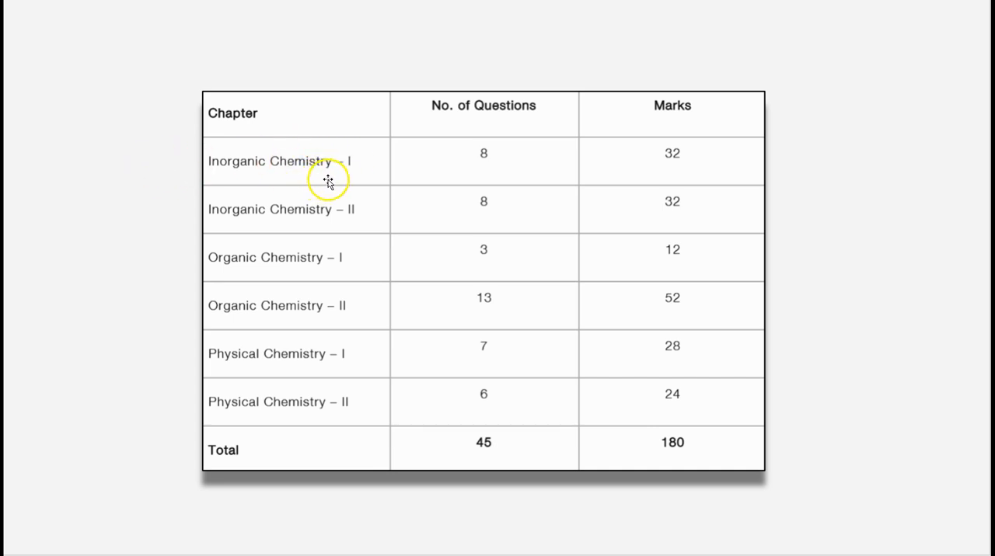
{"action": "mouse_move", "coordinate": [371, 180]}
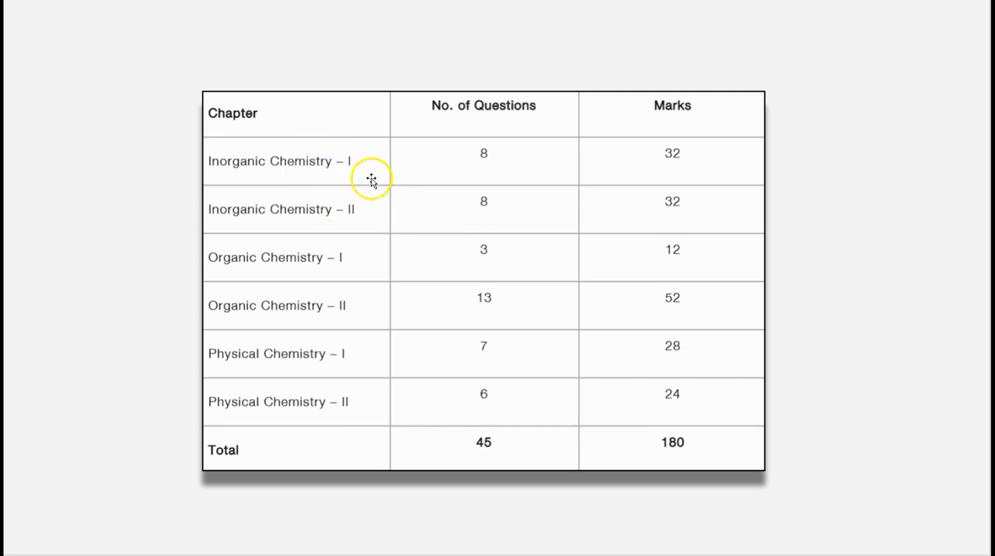
{"action": "mouse_move", "coordinate": [342, 168]}
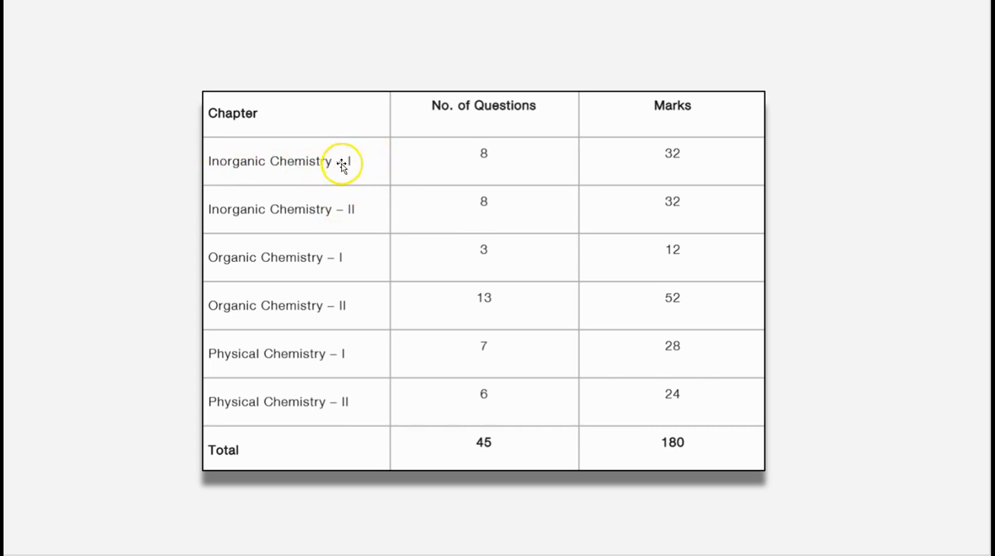
{"action": "mouse_move", "coordinate": [501, 166]}
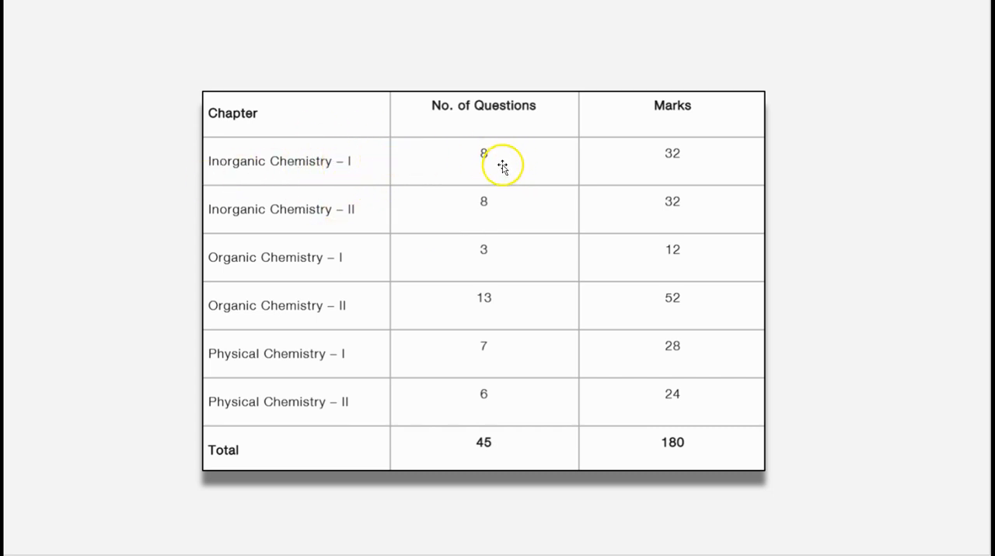
{"action": "mouse_move", "coordinate": [384, 212]}
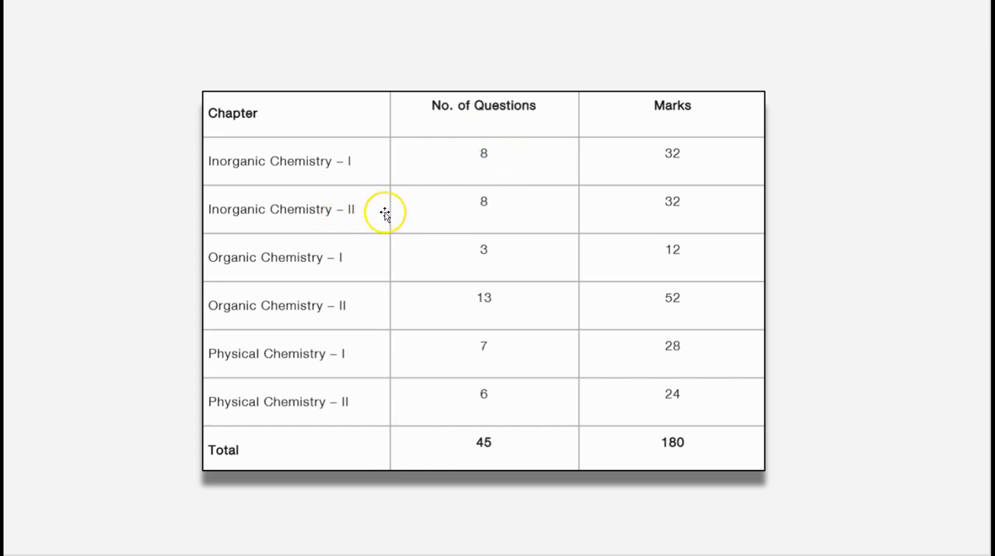
{"action": "mouse_move", "coordinate": [484, 210]}
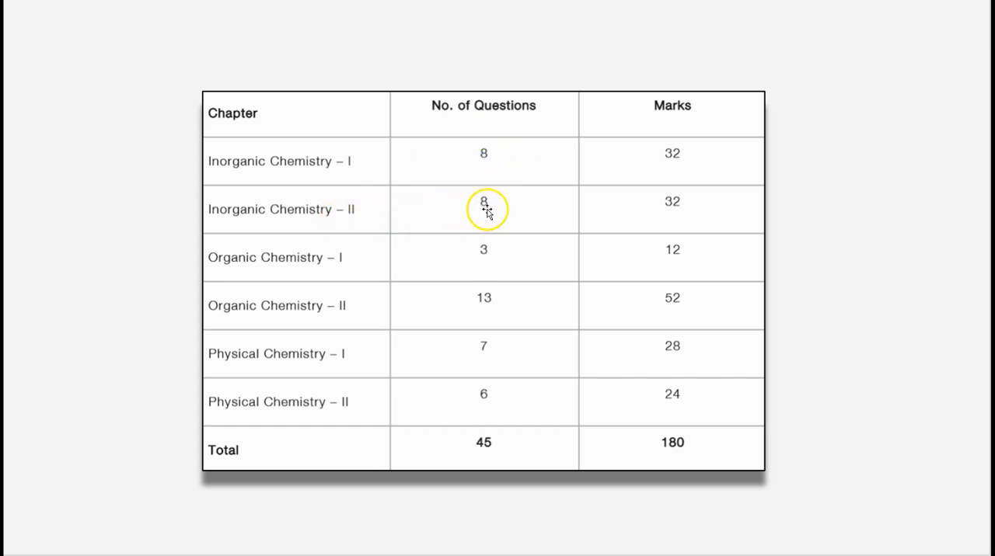
{"action": "mouse_move", "coordinate": [450, 191]}
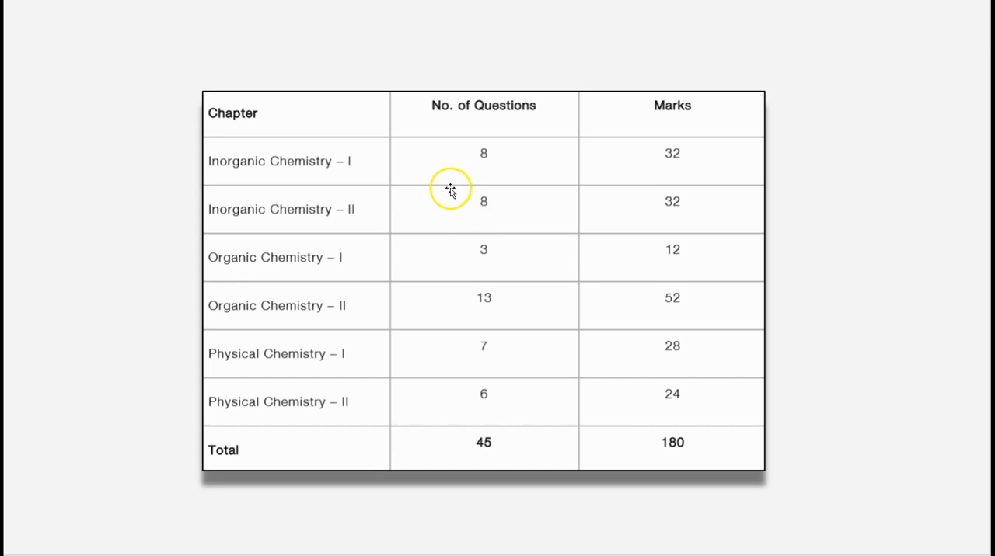
{"action": "mouse_move", "coordinate": [490, 220]}
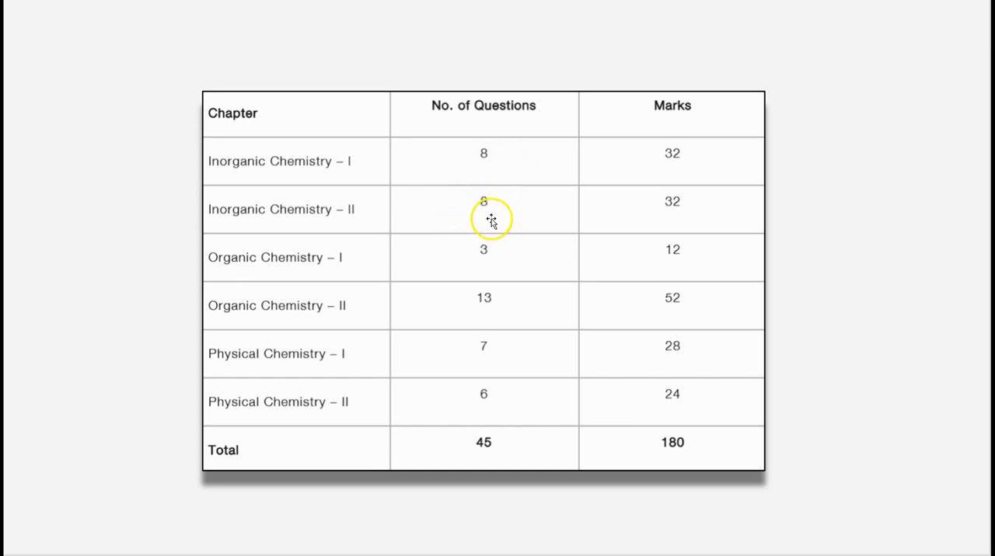
{"action": "mouse_move", "coordinate": [473, 213]}
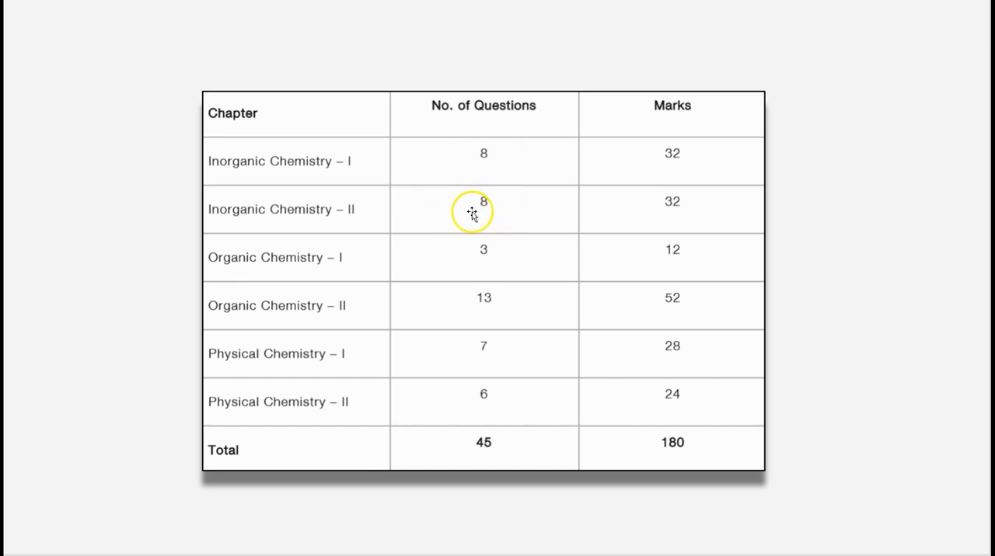
{"action": "mouse_move", "coordinate": [453, 208]}
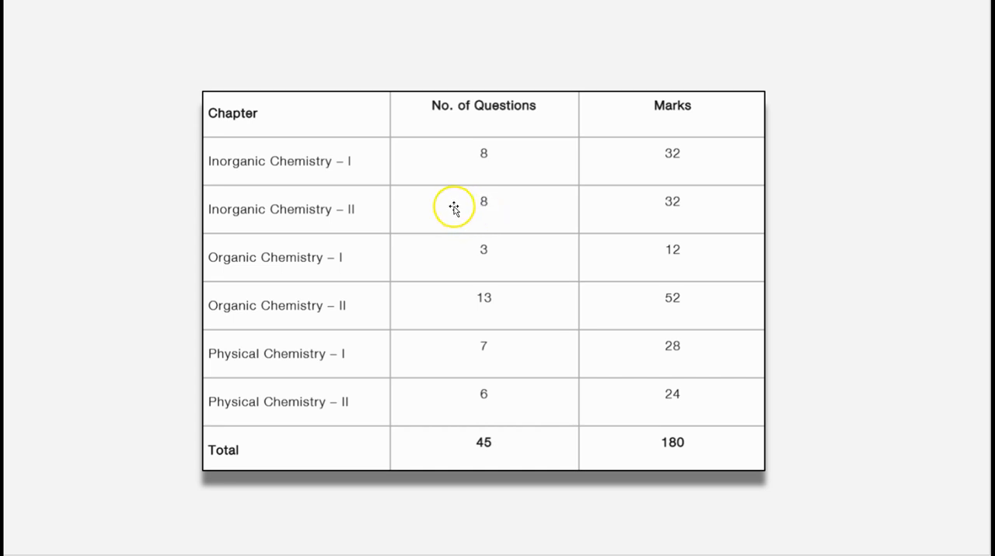
{"action": "mouse_move", "coordinate": [450, 254]}
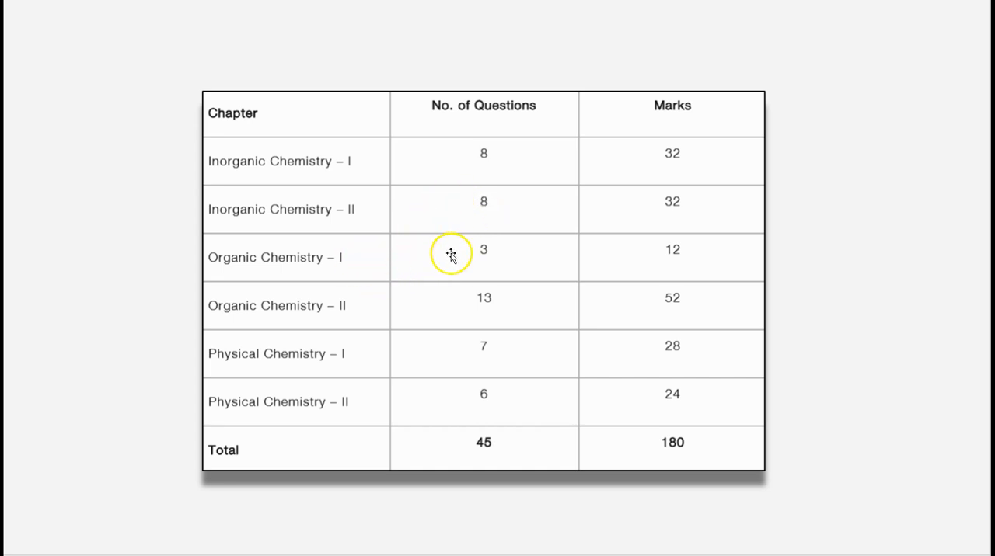
{"action": "mouse_move", "coordinate": [493, 270]}
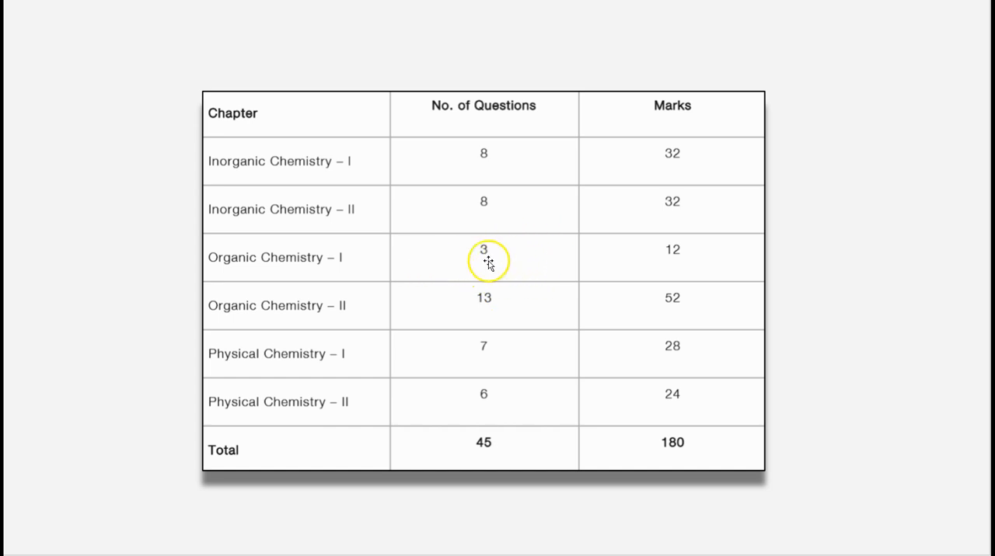
{"action": "mouse_move", "coordinate": [485, 274]}
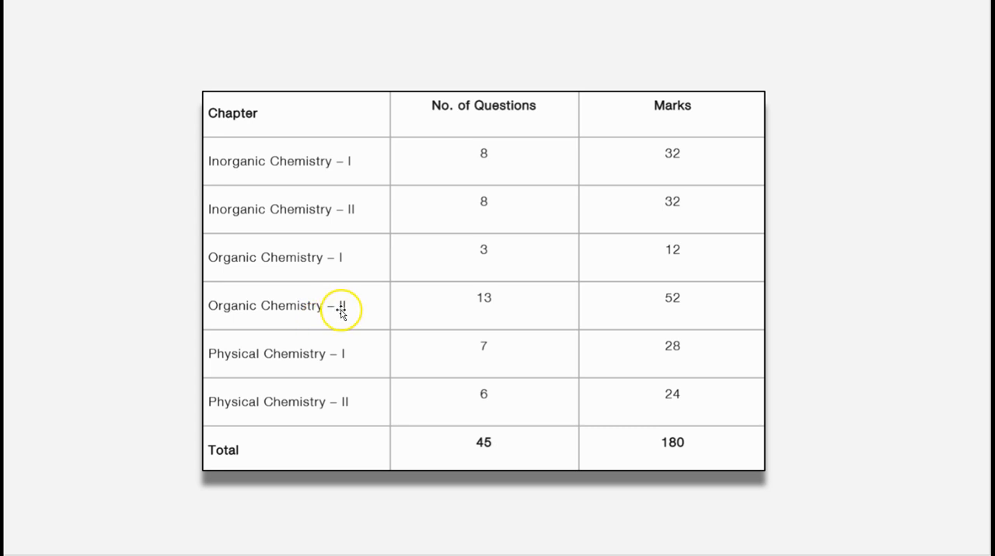
{"action": "mouse_move", "coordinate": [439, 309]}
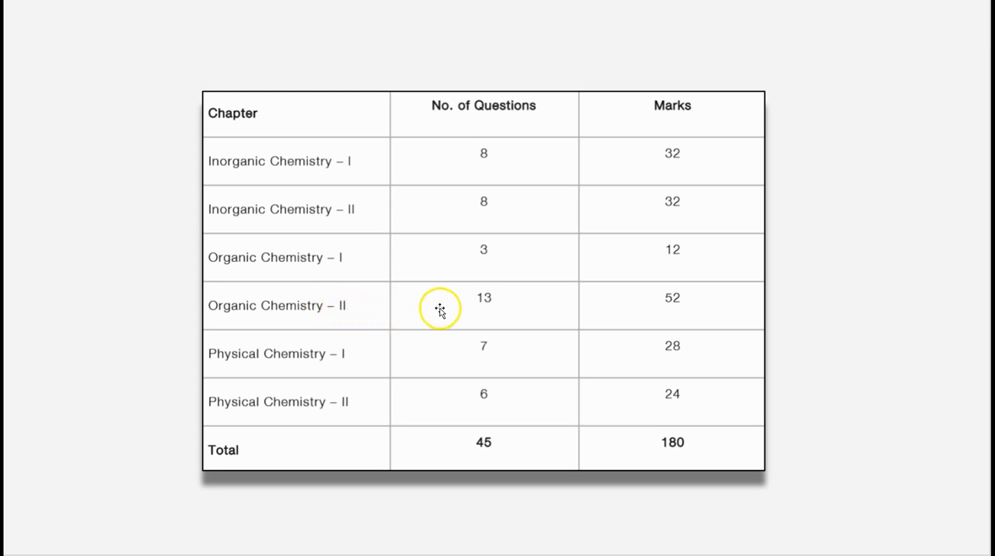
{"action": "mouse_move", "coordinate": [451, 315]}
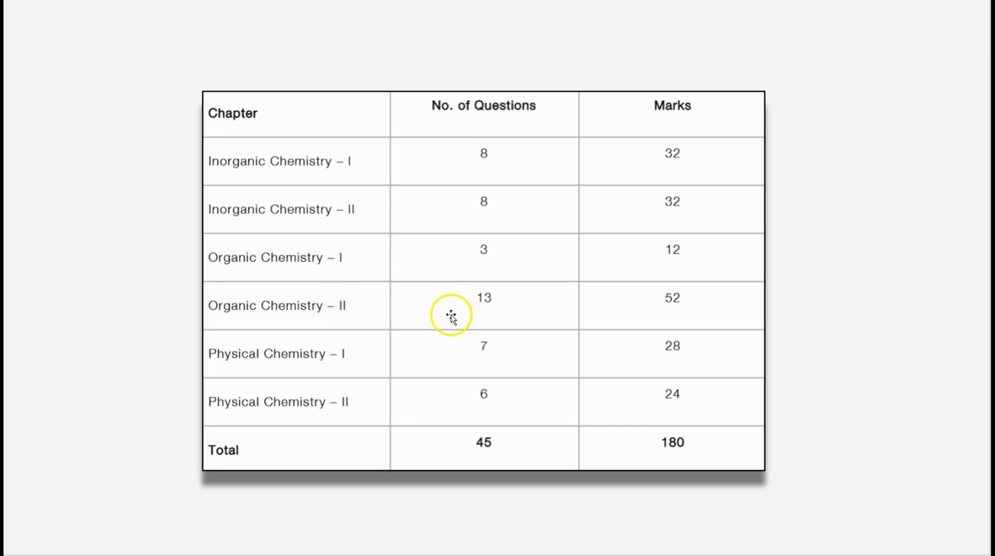
{"action": "mouse_move", "coordinate": [446, 325]}
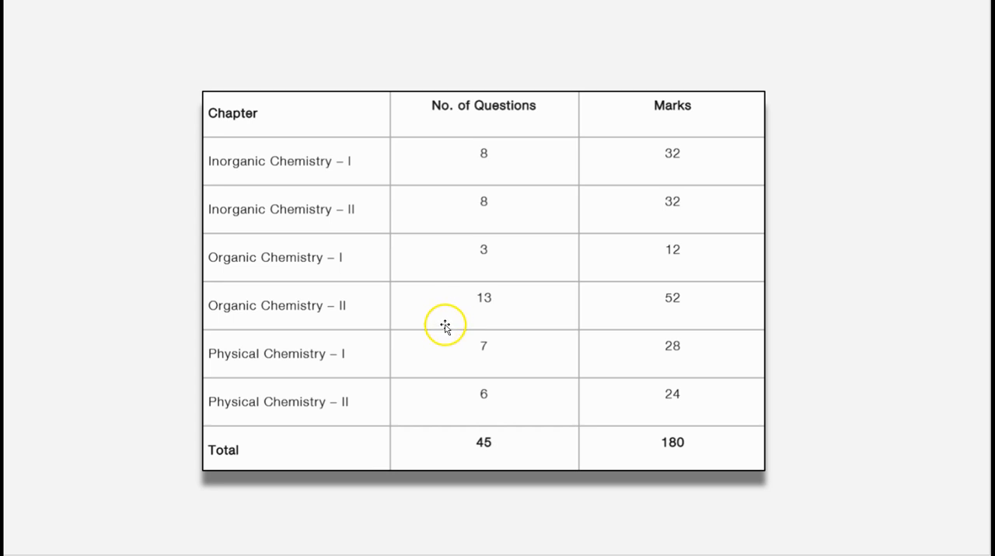
{"action": "mouse_move", "coordinate": [445, 324]}
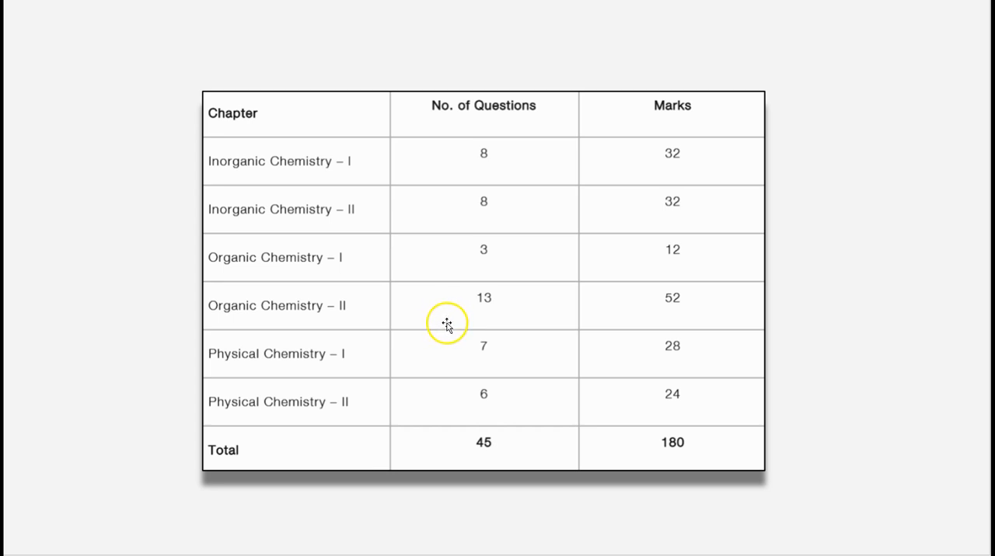
{"action": "mouse_move", "coordinate": [521, 312]}
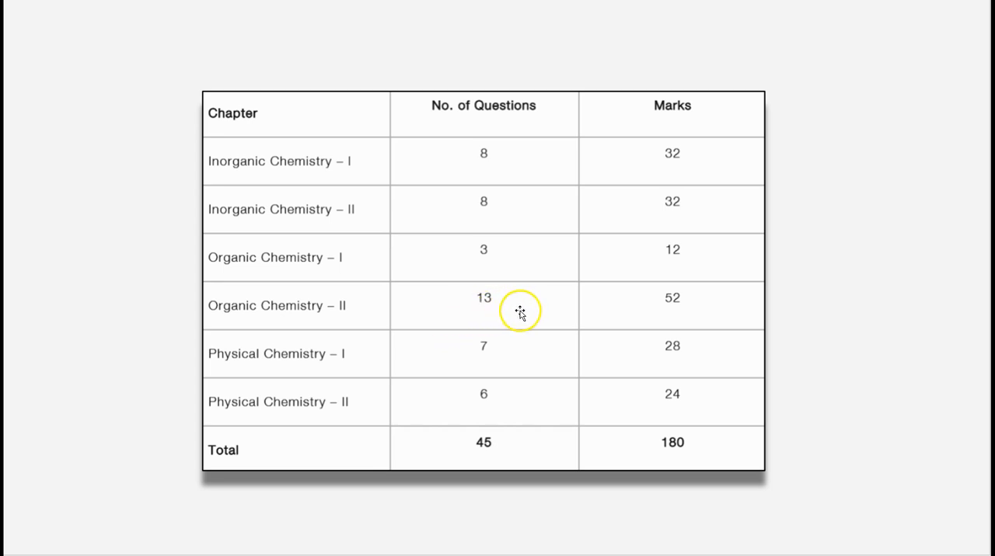
{"action": "mouse_move", "coordinate": [455, 305]}
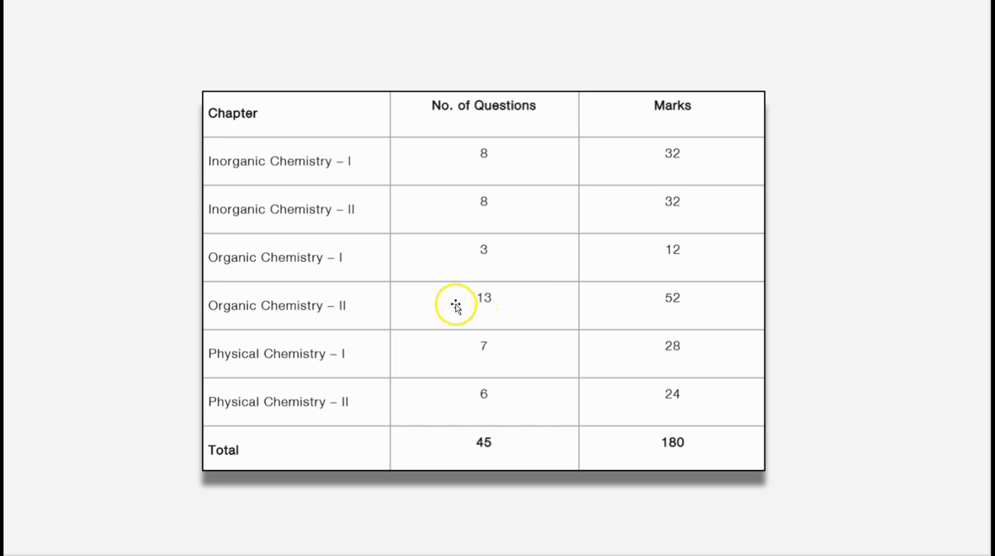
{"action": "mouse_move", "coordinate": [478, 283]}
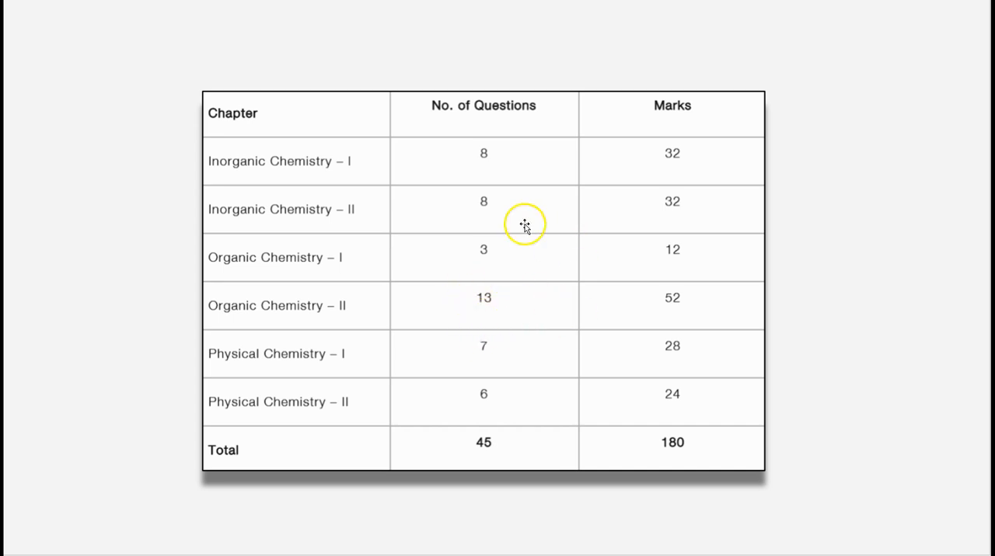
{"action": "mouse_move", "coordinate": [478, 326]}
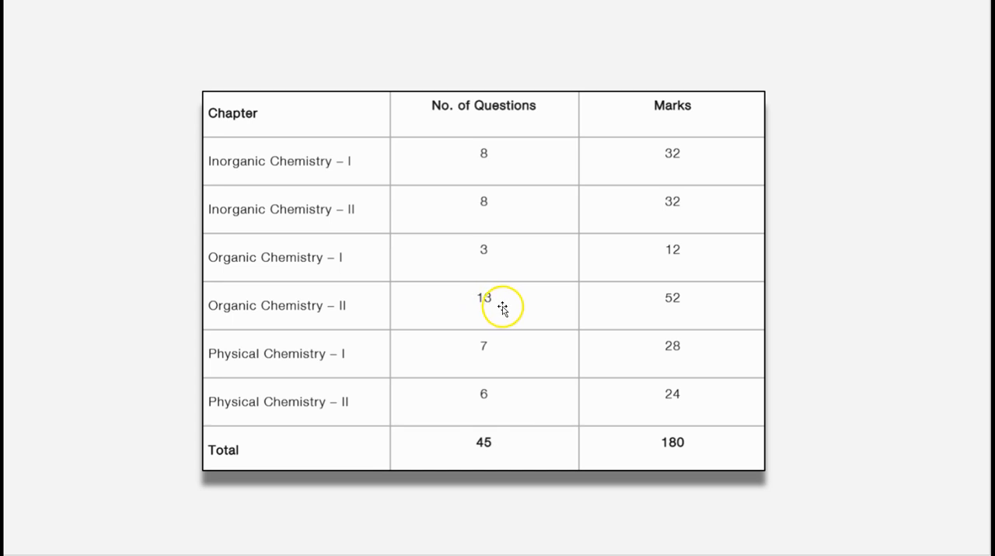
{"action": "mouse_move", "coordinate": [534, 321]}
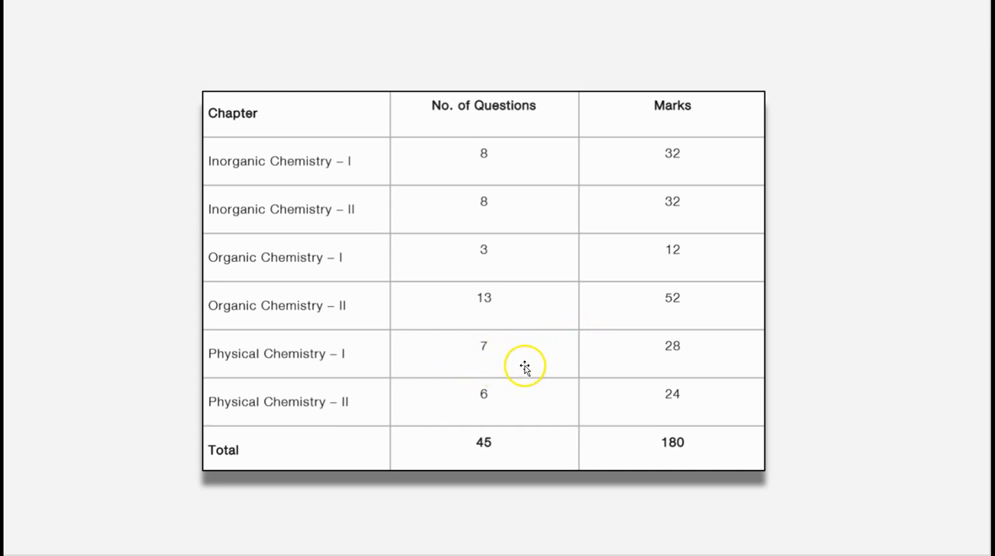
{"action": "mouse_move", "coordinate": [510, 390]}
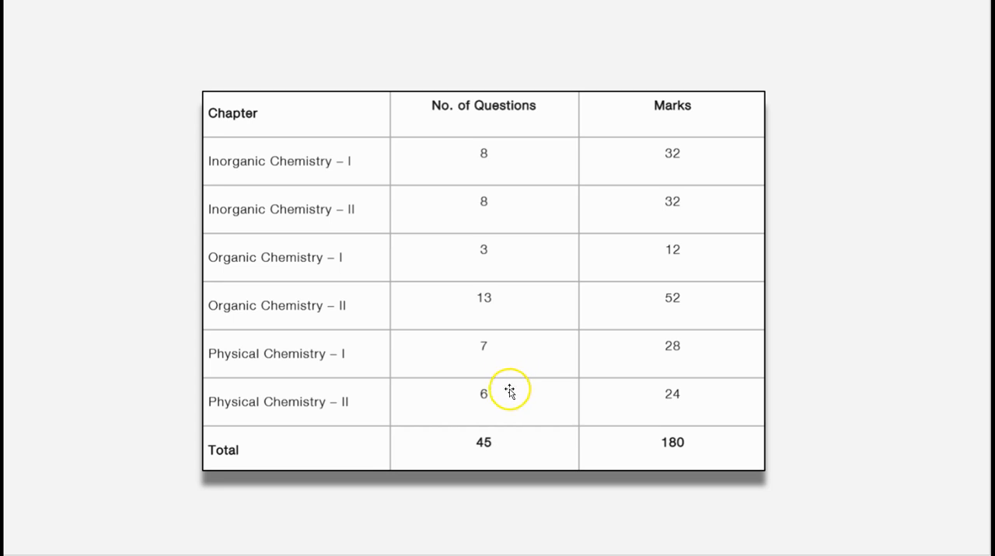
{"action": "mouse_move", "coordinate": [506, 373]}
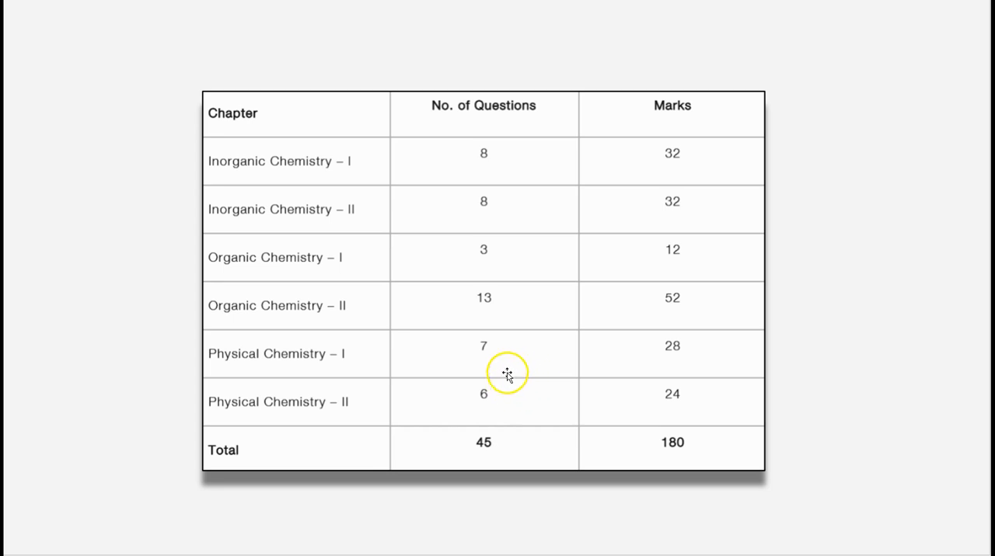
{"action": "mouse_move", "coordinate": [491, 423]}
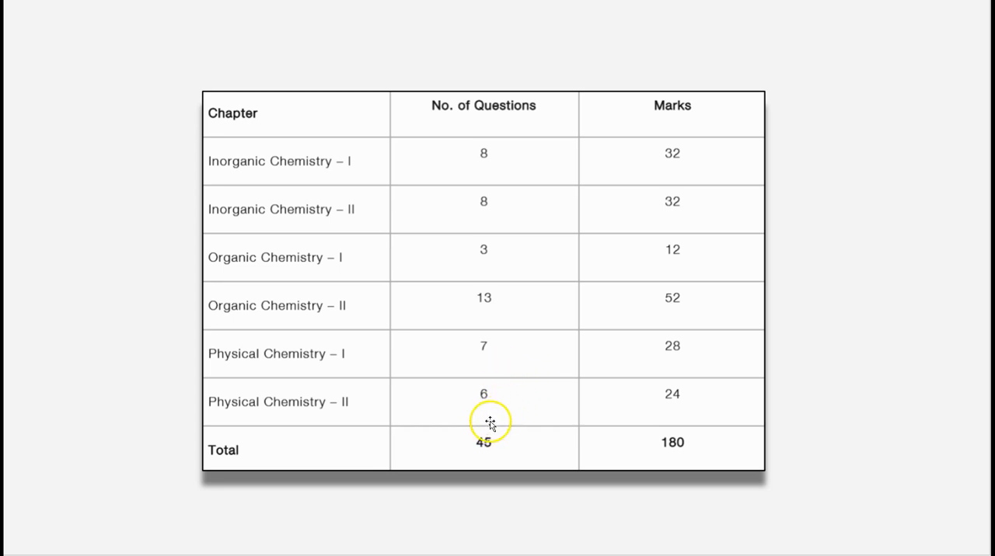
{"action": "mouse_move", "coordinate": [328, 453]}
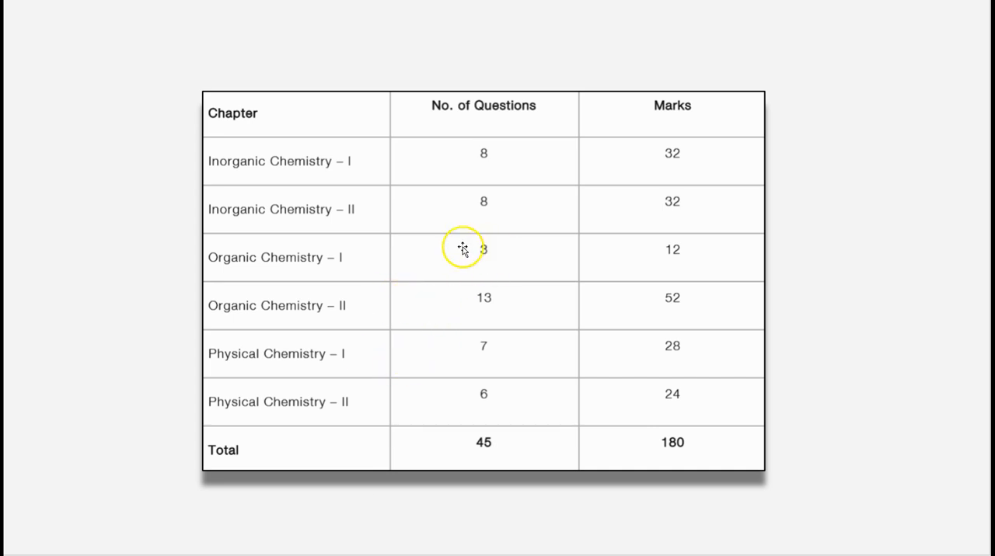
{"action": "mouse_move", "coordinate": [429, 298]}
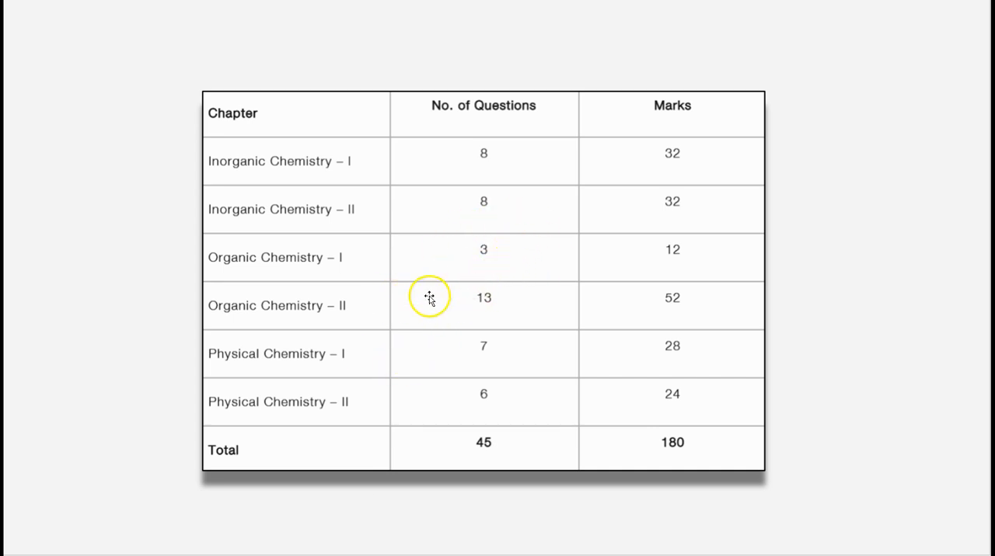
{"action": "mouse_move", "coordinate": [429, 278]}
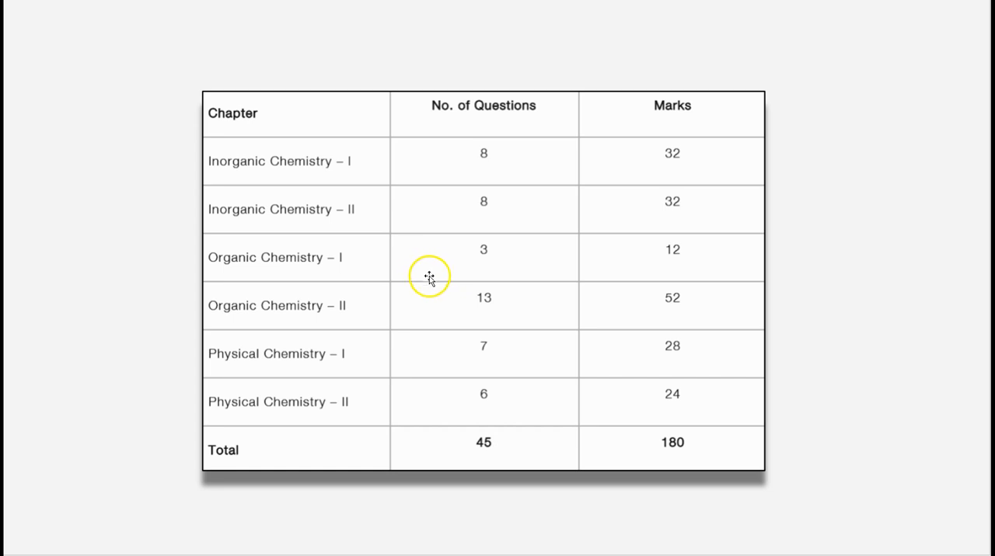
{"action": "mouse_move", "coordinate": [324, 323]}
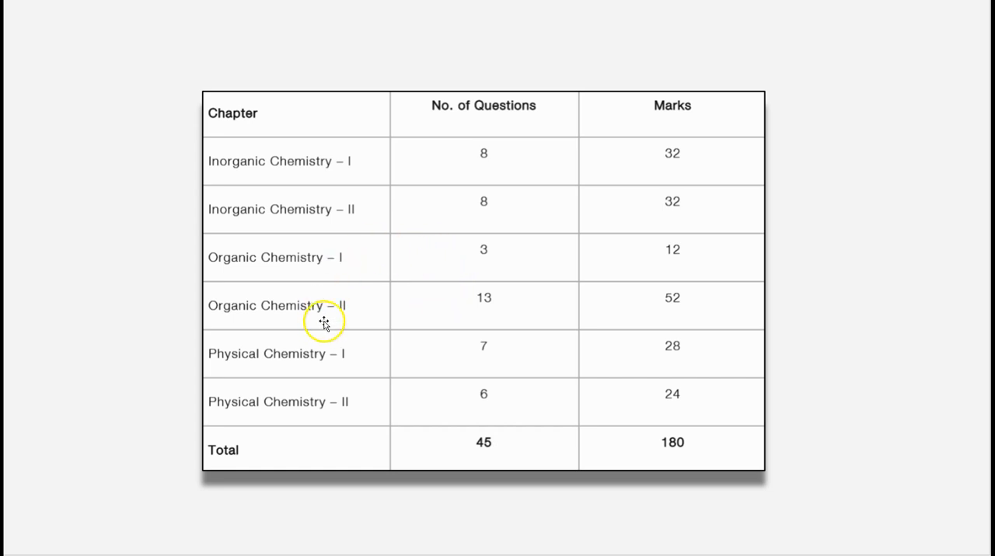
{"action": "mouse_move", "coordinate": [535, 315]}
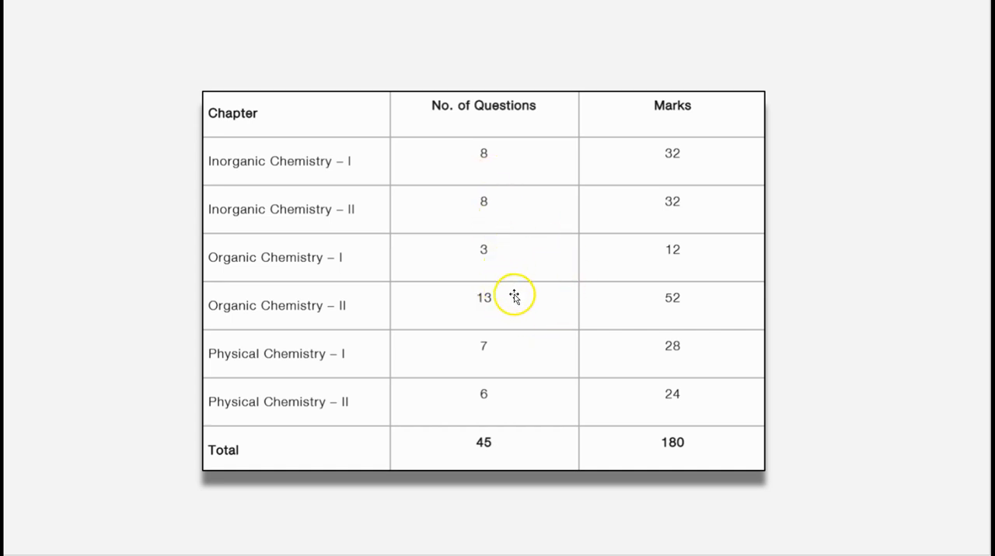
{"action": "mouse_move", "coordinate": [502, 288]}
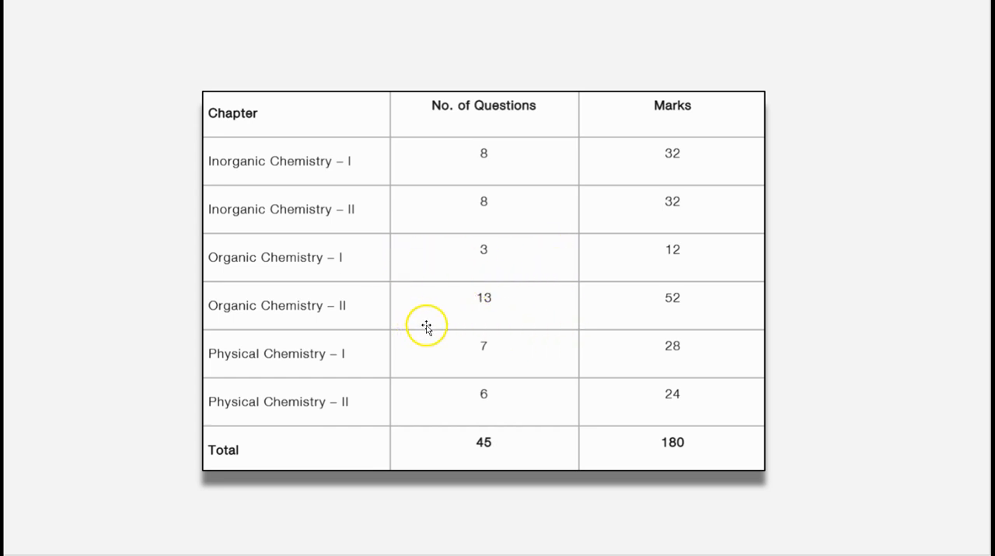
{"action": "mouse_move", "coordinate": [520, 313]}
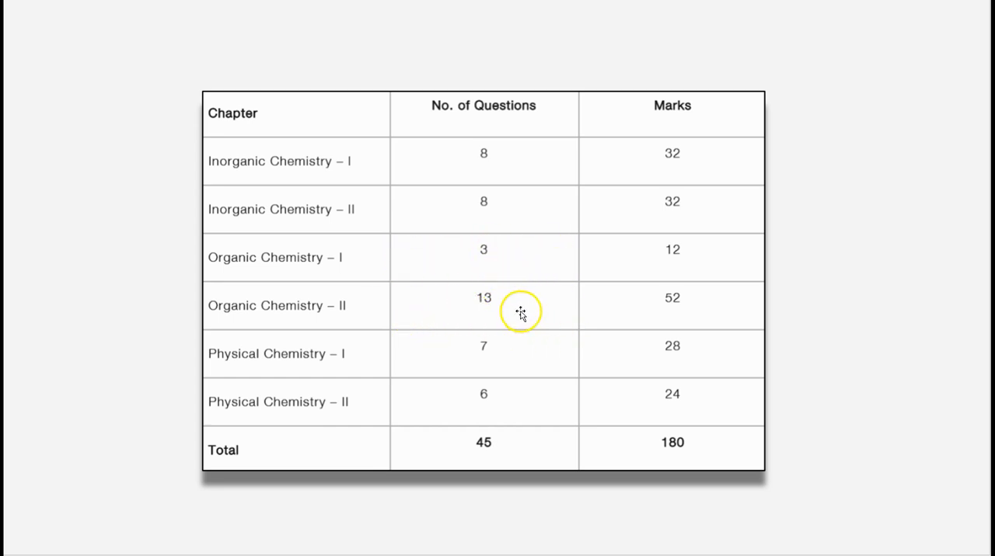
{"action": "mouse_move", "coordinate": [471, 277]}
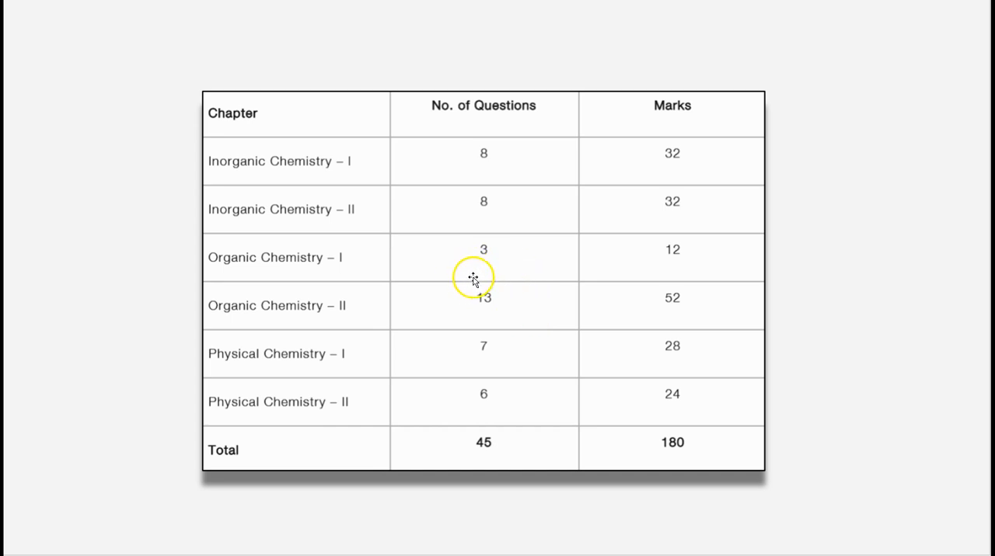
{"action": "mouse_move", "coordinate": [522, 294]}
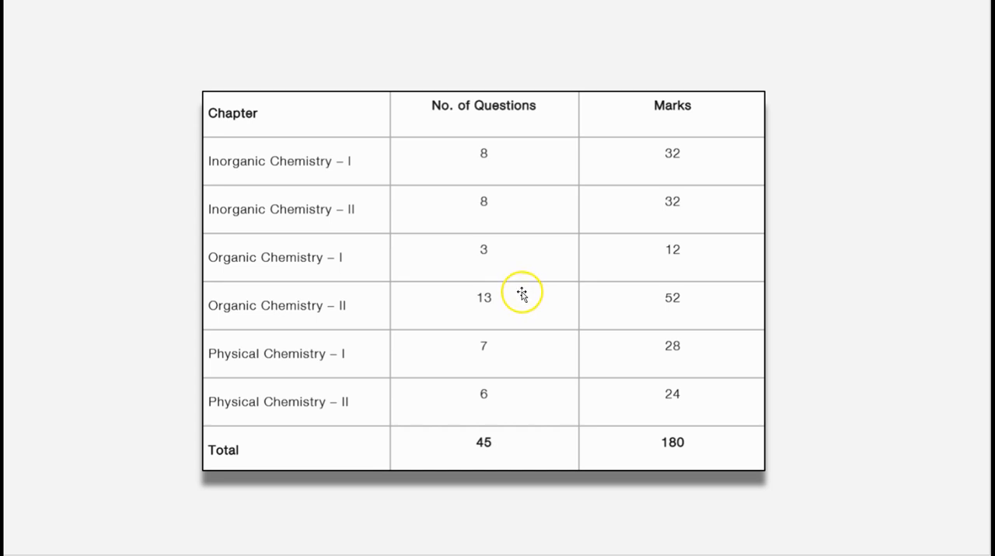
{"action": "mouse_move", "coordinate": [320, 399]}
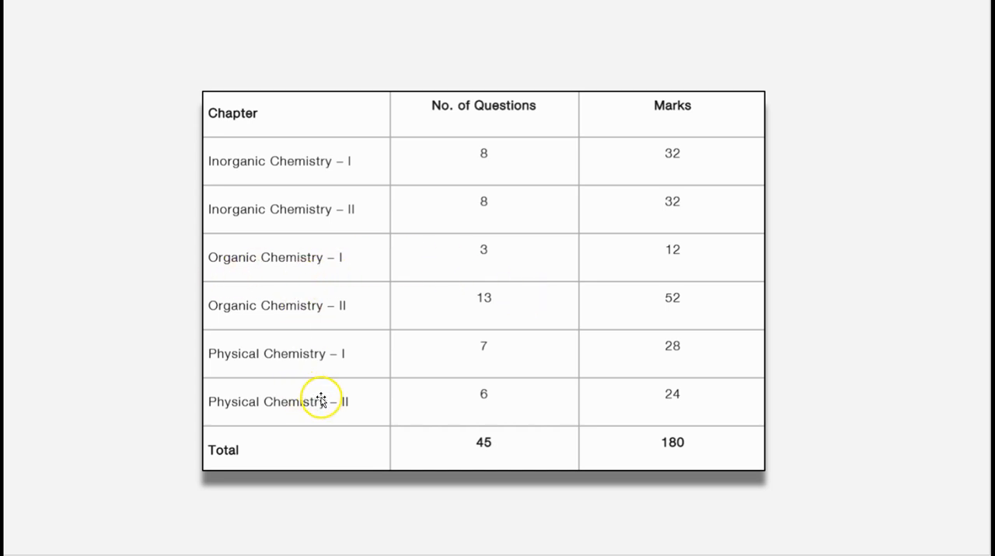
{"action": "mouse_move", "coordinate": [301, 446]}
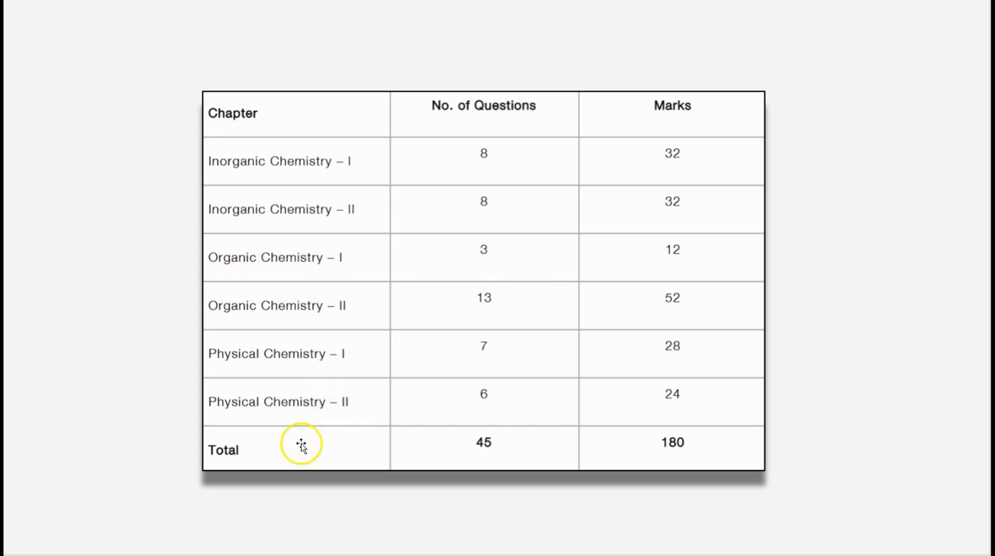
{"action": "mouse_move", "coordinate": [218, 353]}
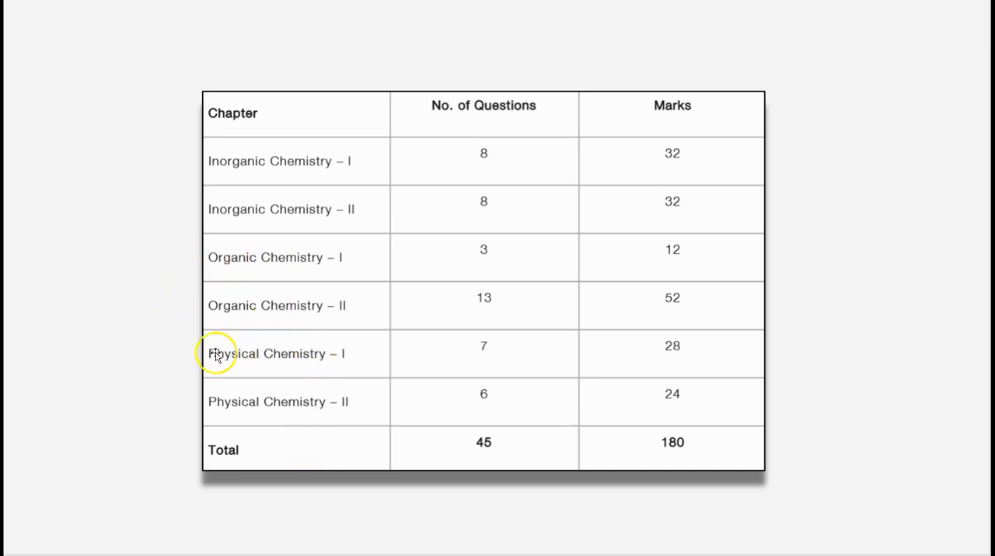
{"action": "mouse_move", "coordinate": [223, 464]}
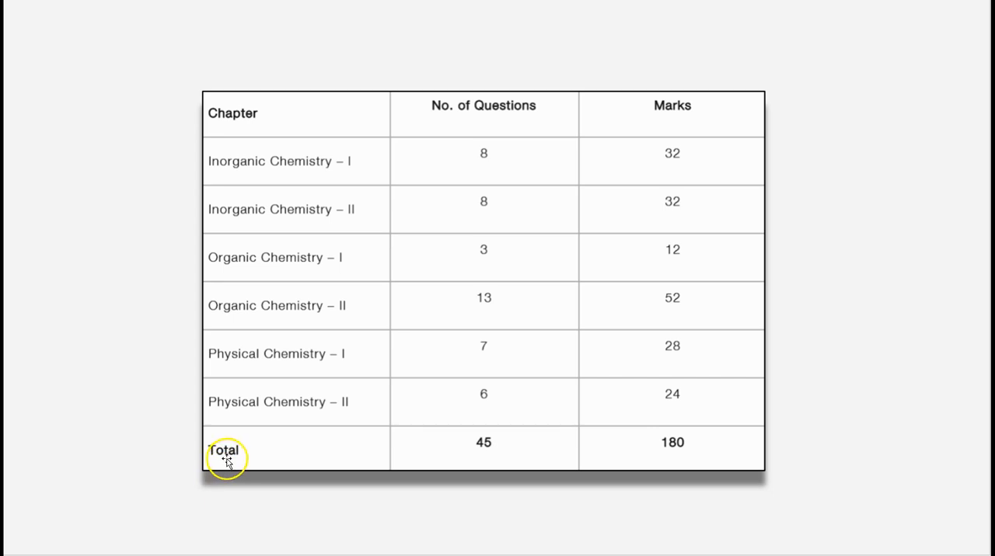
{"action": "mouse_move", "coordinate": [270, 389]}
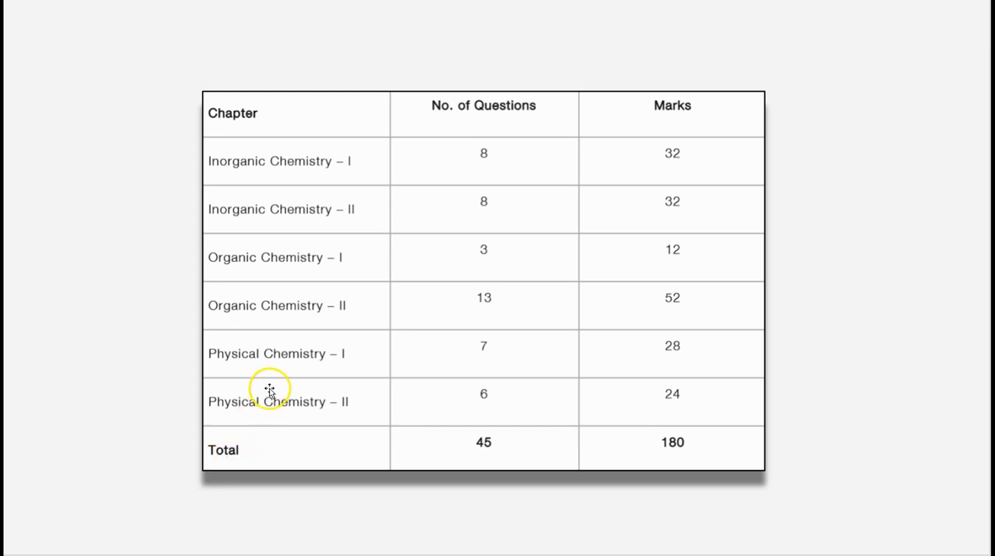
{"action": "mouse_move", "coordinate": [379, 306]}
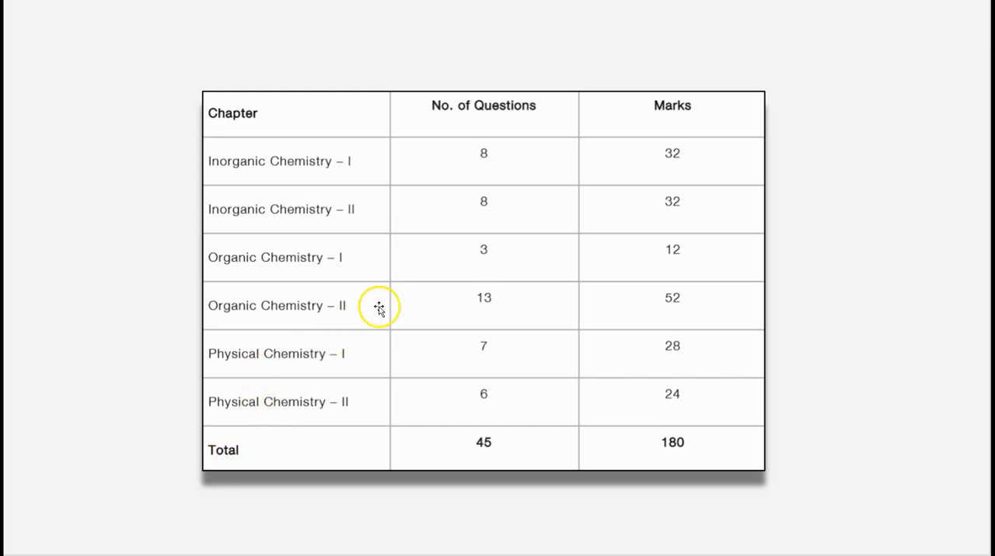
{"action": "mouse_move", "coordinate": [260, 278]}
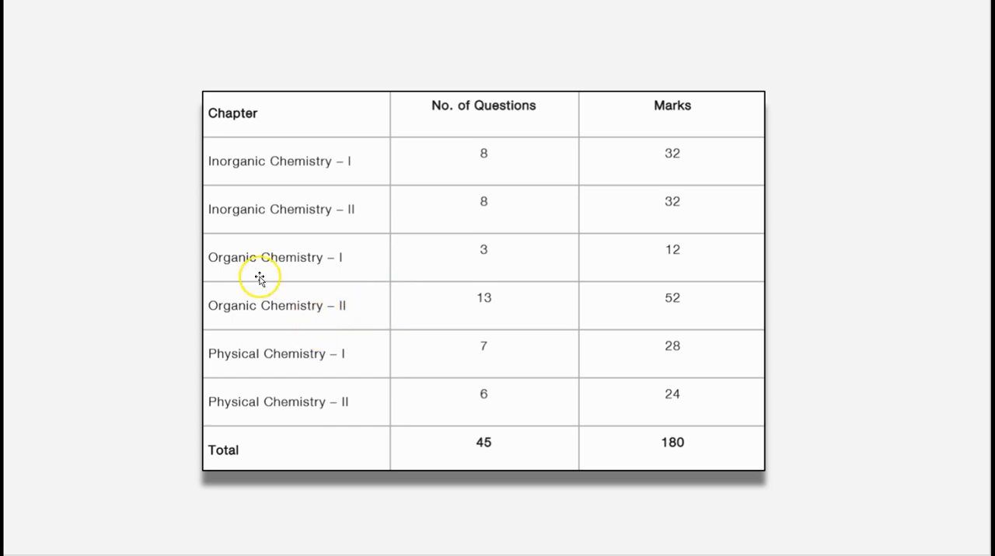
{"action": "mouse_move", "coordinate": [293, 260]}
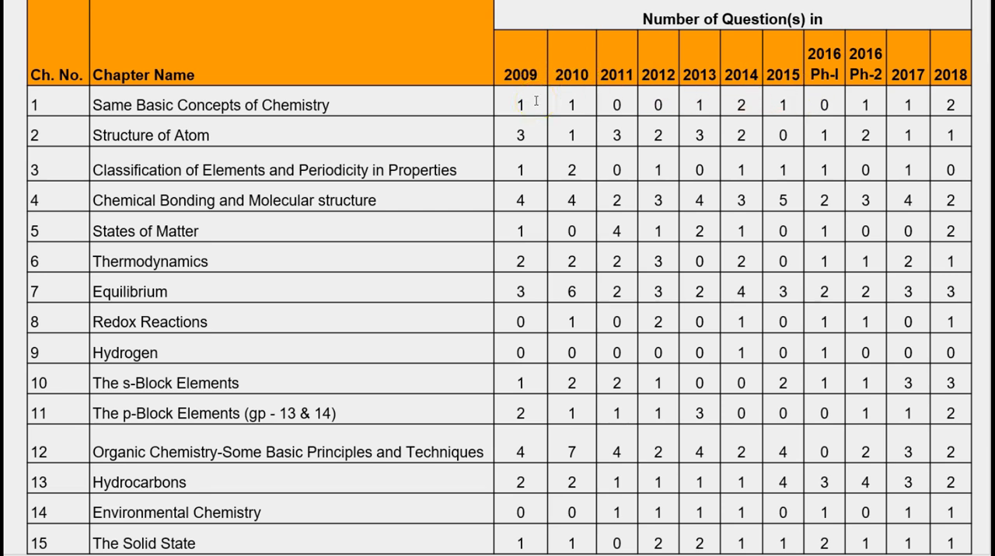
{"action": "scroll", "scroll_direction": "down", "scroll_amount": 3}
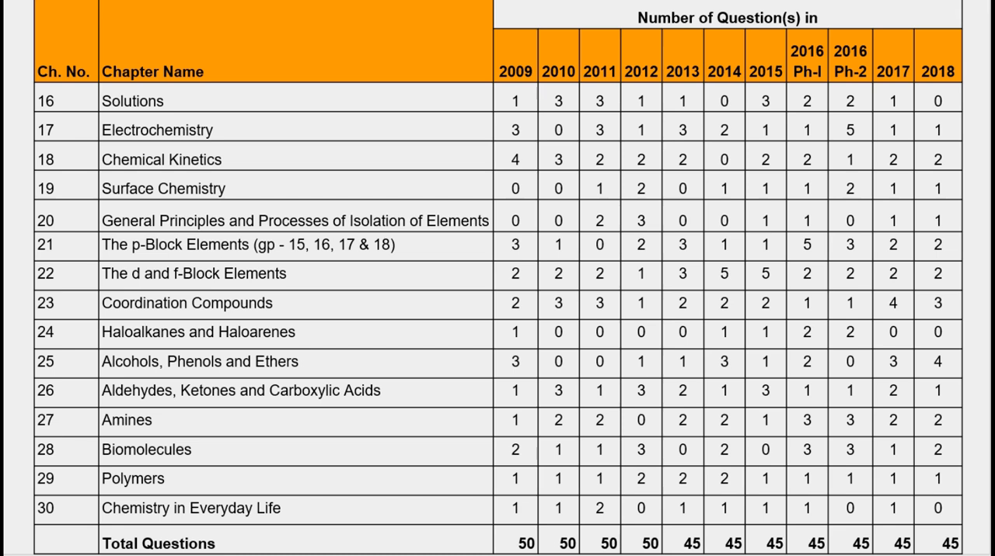